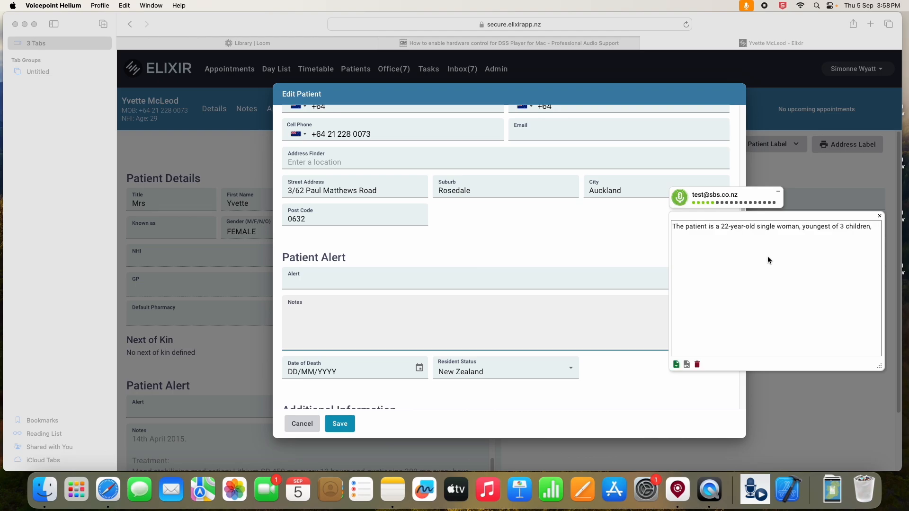
pyautogui.write('parents divorced.')
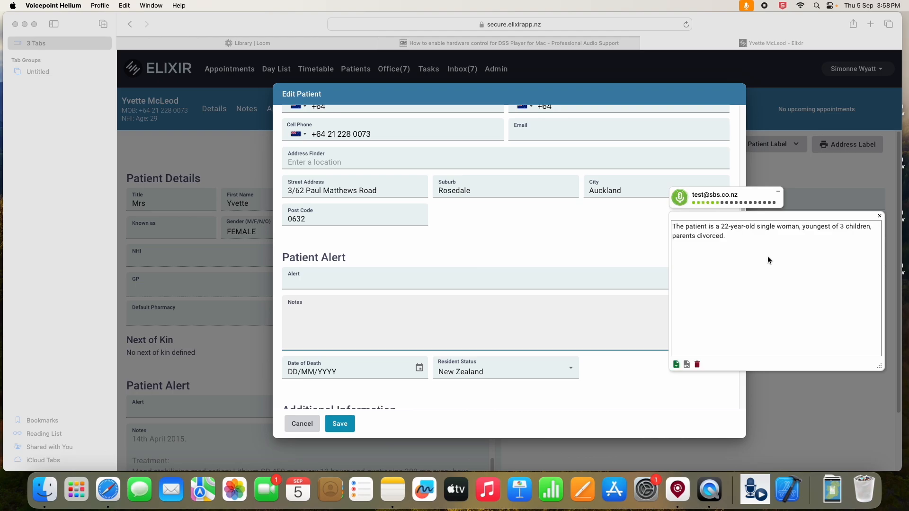
pyautogui.write('History of mental illness:')
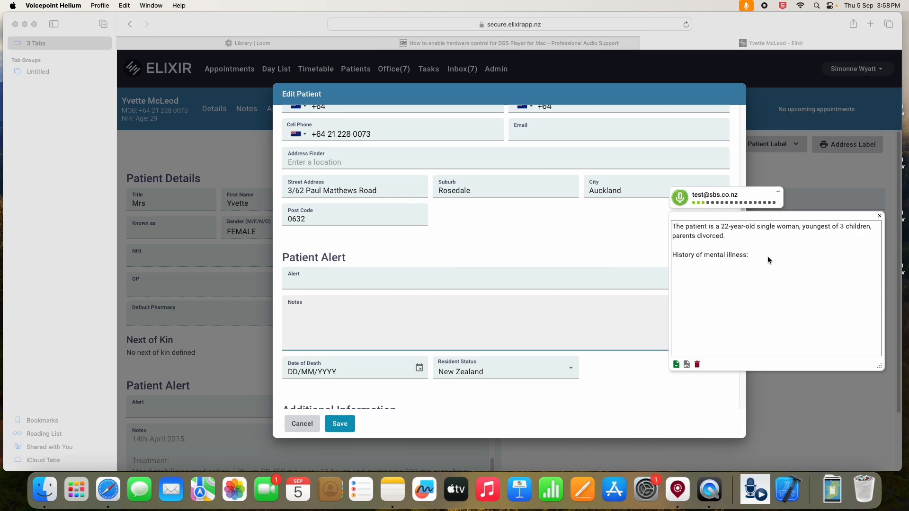
pyautogui.write('The patient was diagnosed with bipolar disorder 2 years ago (')
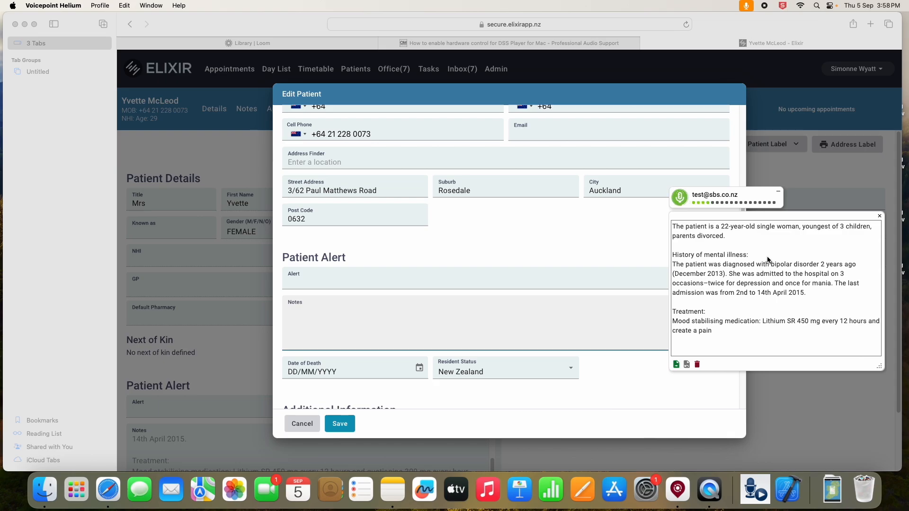
pyautogui.write('300 mg')
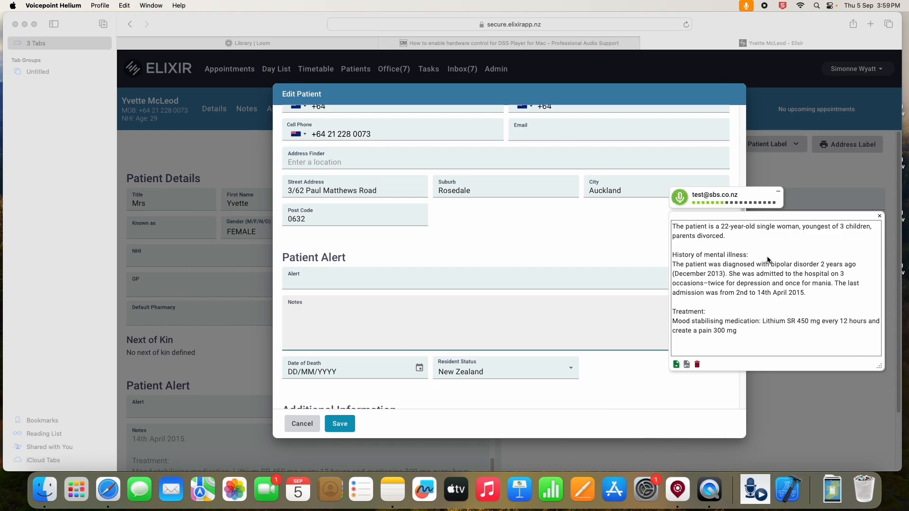